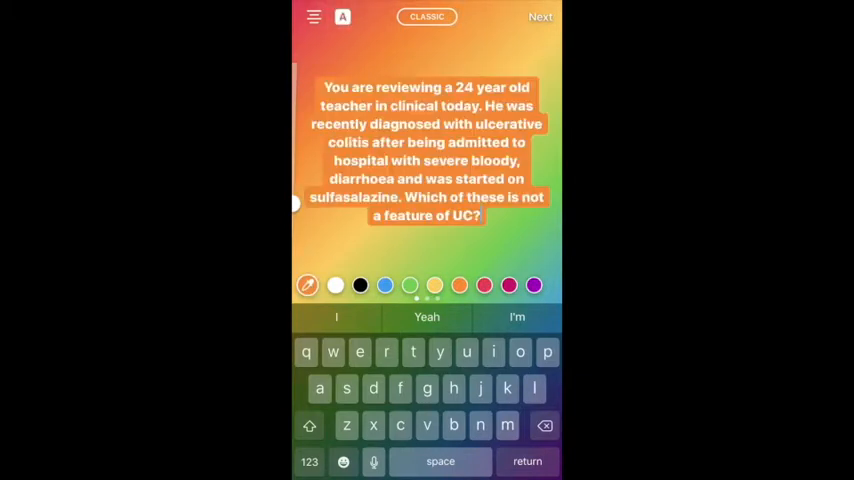
Step: Confirm the ulcerative colitis question text with its orange highlight on the rainbow background
click(540, 17)
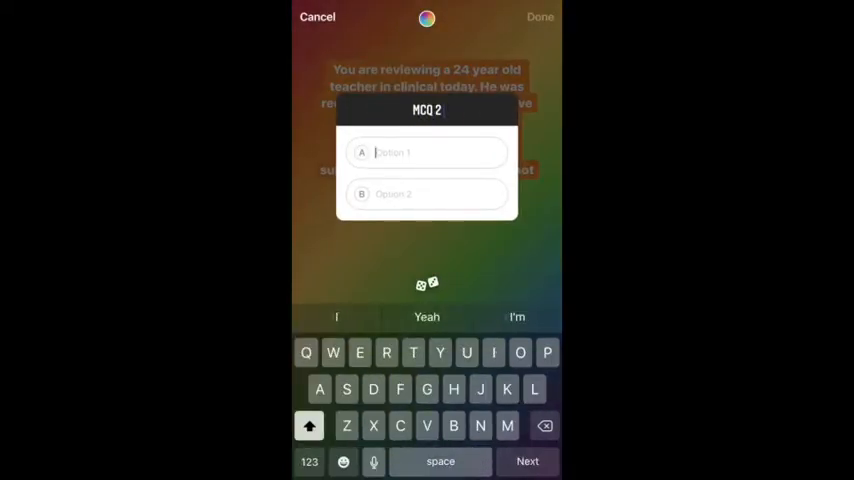
Step: Enter 'Mucosal inflammation' and 'Pseudo…' as the MCQ 2 quiz answer options
text(Mucosal inflammation)
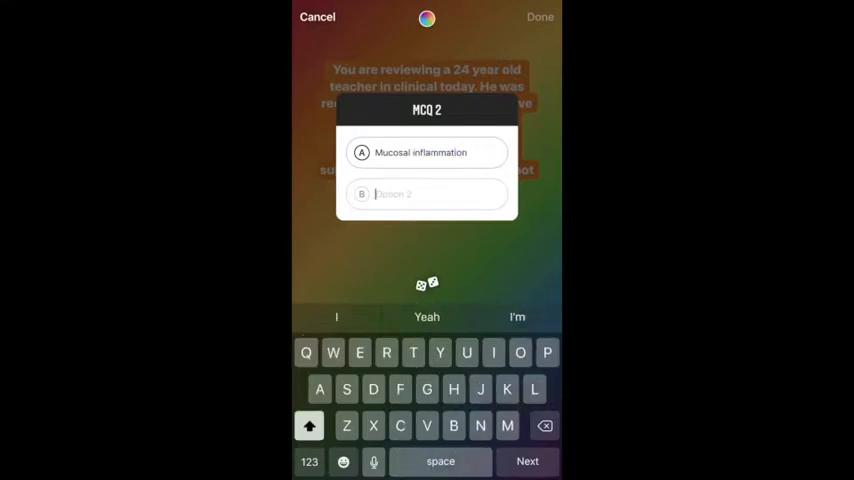
text(Pseudo)
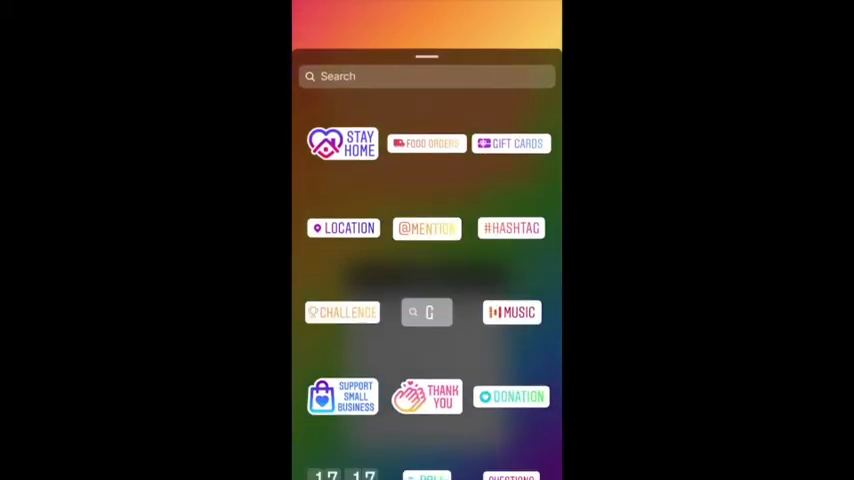
Step: Search stickers for 'study', then share the four-option MCQ 2 quiz to Your story
text(study)
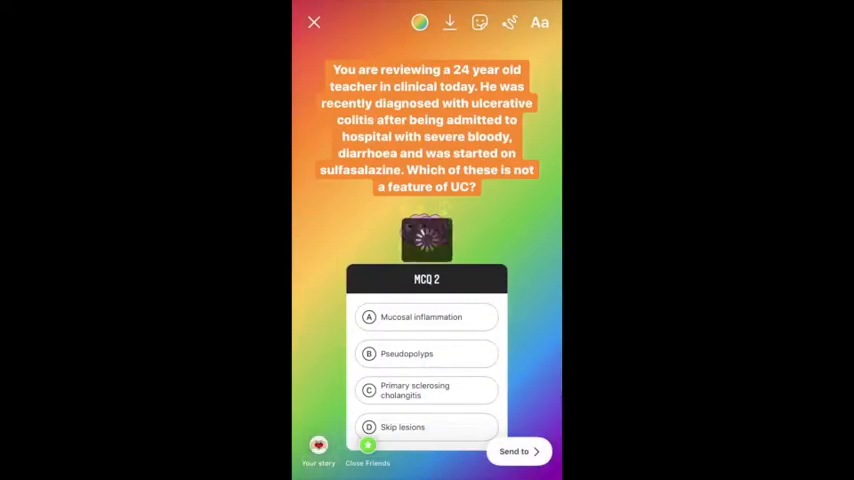
click(314, 22)
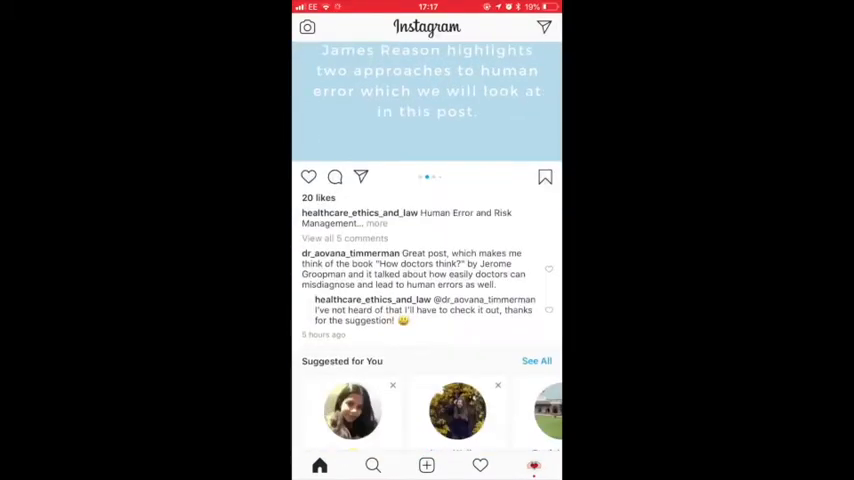
scroll(down, 3)
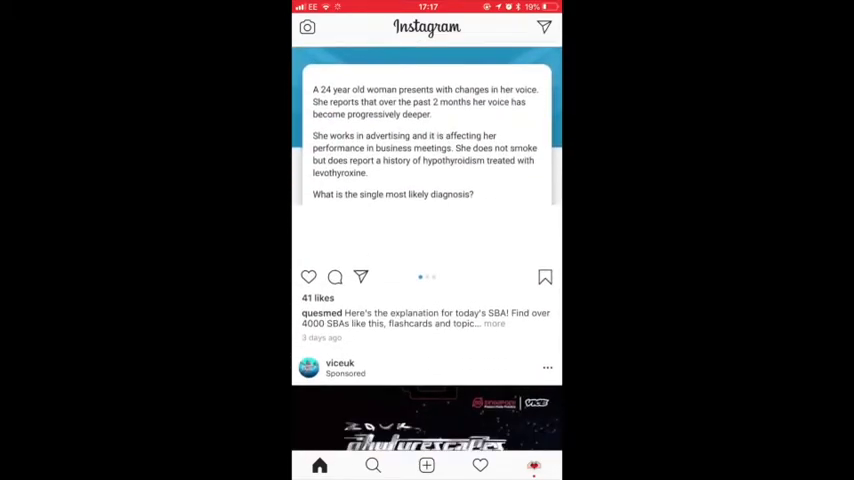
scroll(down, 3)
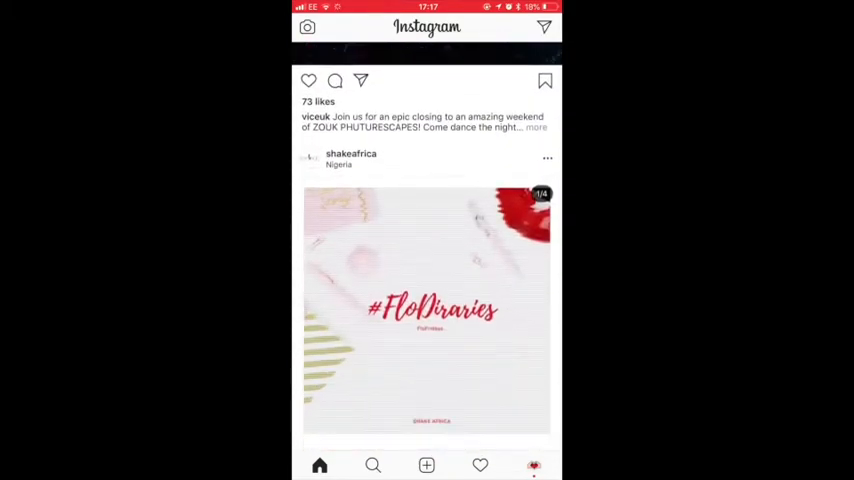
scroll(down, 3)
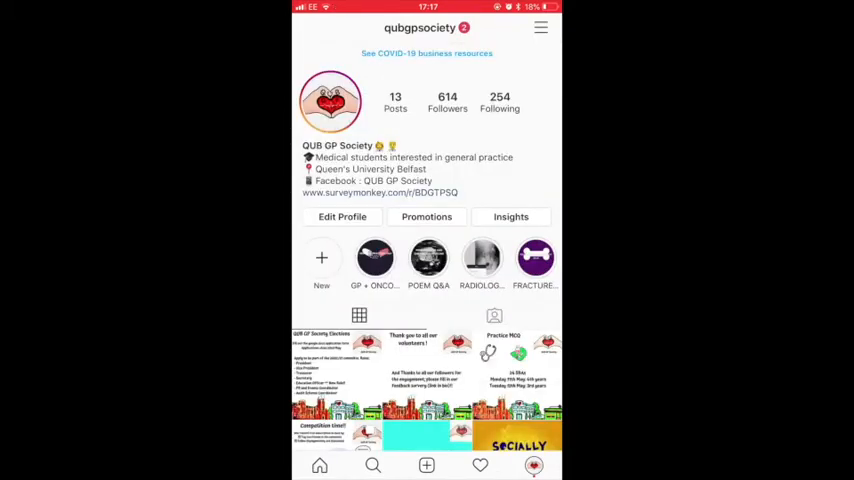
Step: Start the QUB GP Society's GP + Oncology story highlight
click(375, 258)
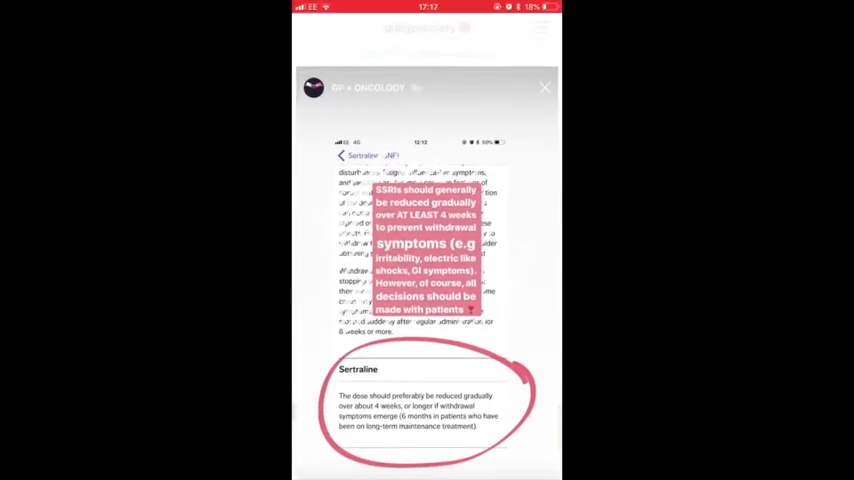
Step: Open the highlight's story details page listing its slides
click(544, 88)
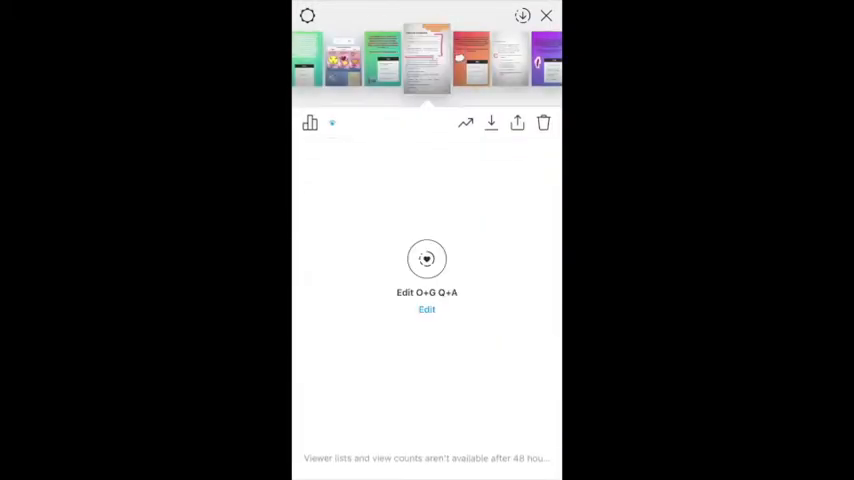
Step: View the story's reach and interaction insights, then close back to the society profile
click(310, 122)
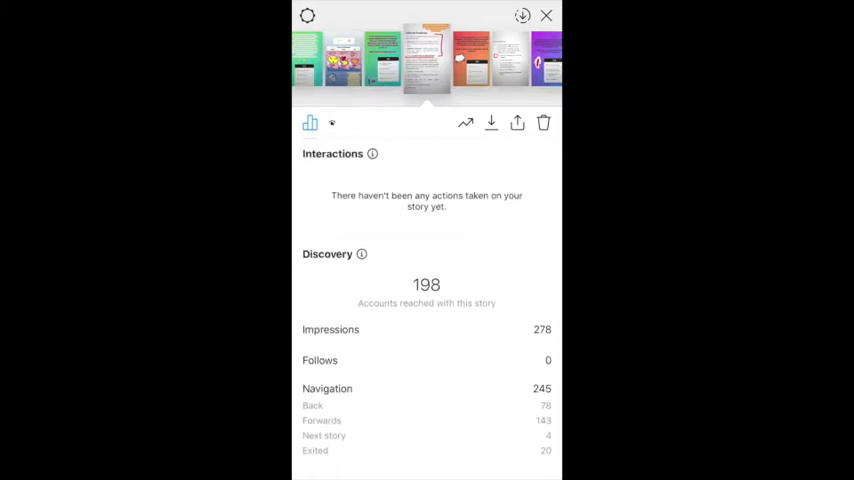
click(547, 15)
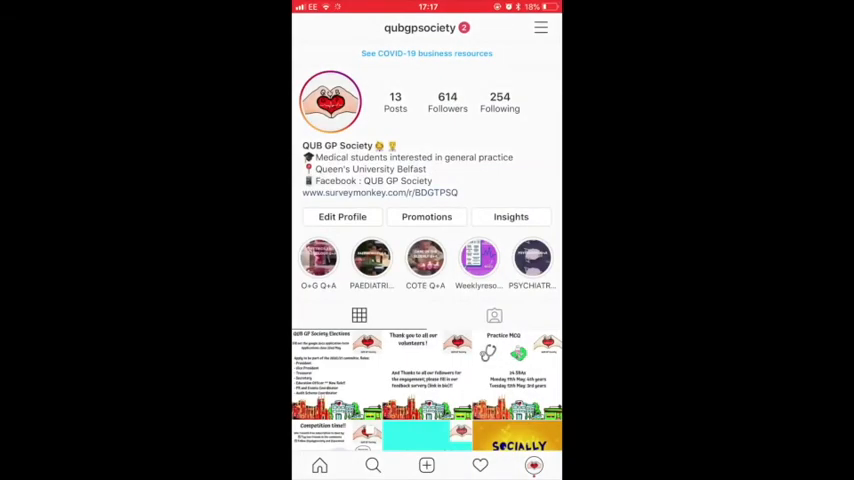